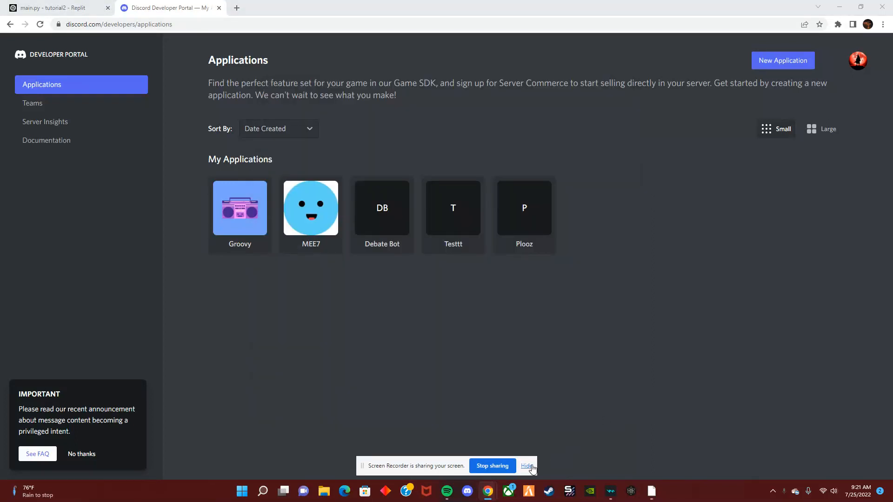
# View the Testtt application's Bot page in the Developer Portal, then return to the Replit project.
pyautogui.click(524, 466)
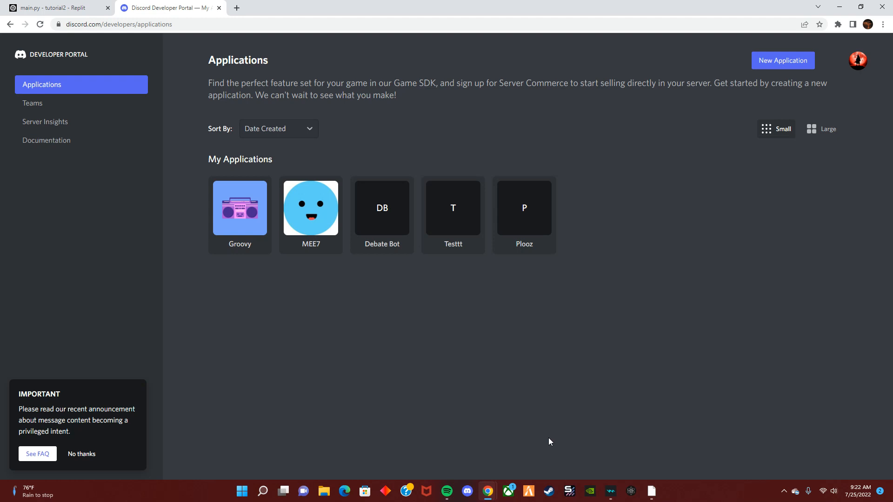
pyautogui.moveTo(559, 437)
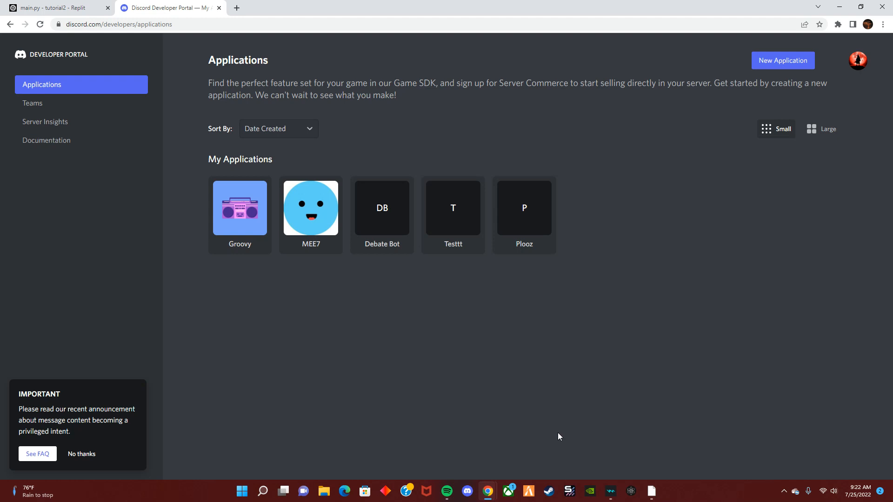
pyautogui.moveTo(519, 379)
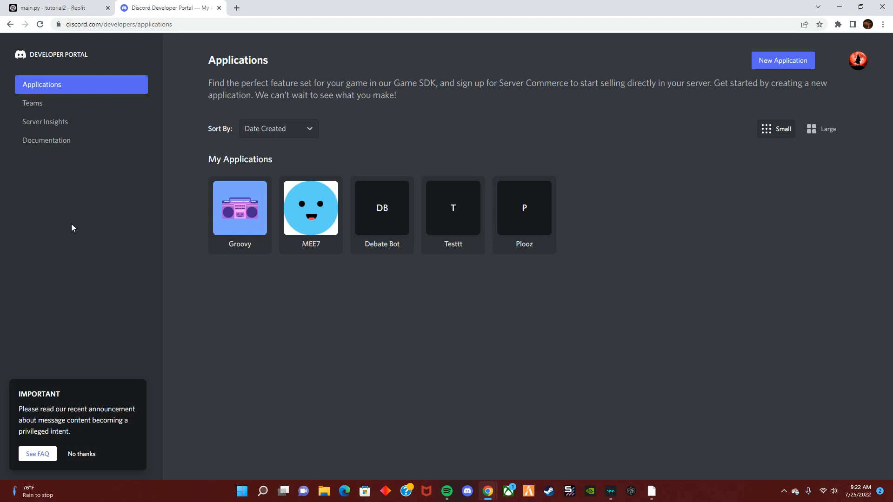
pyautogui.moveTo(137, 279)
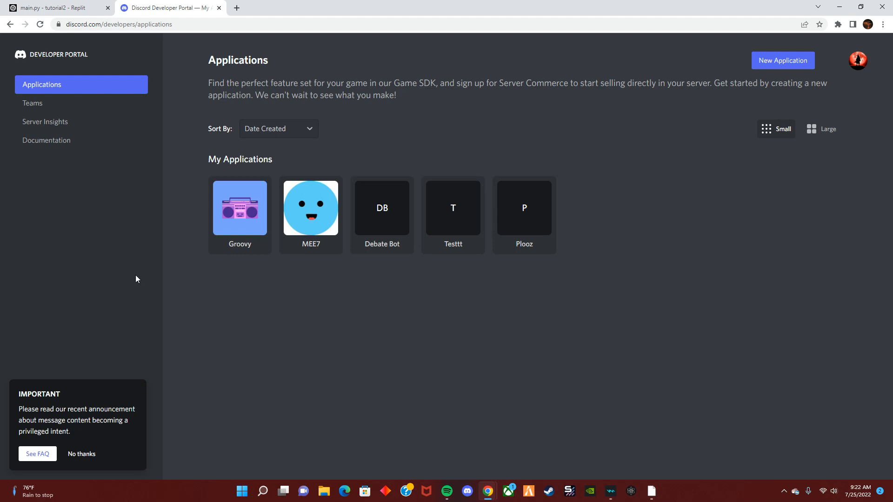
pyautogui.moveTo(477, 347)
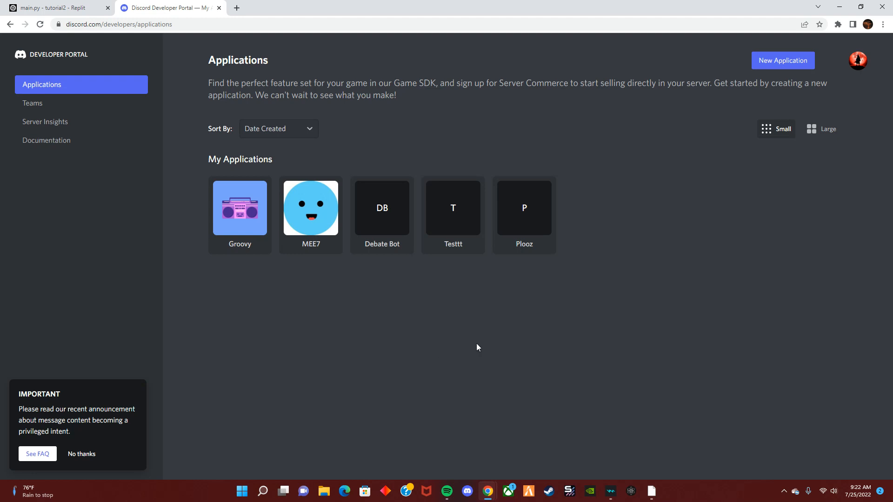
pyautogui.moveTo(462, 264)
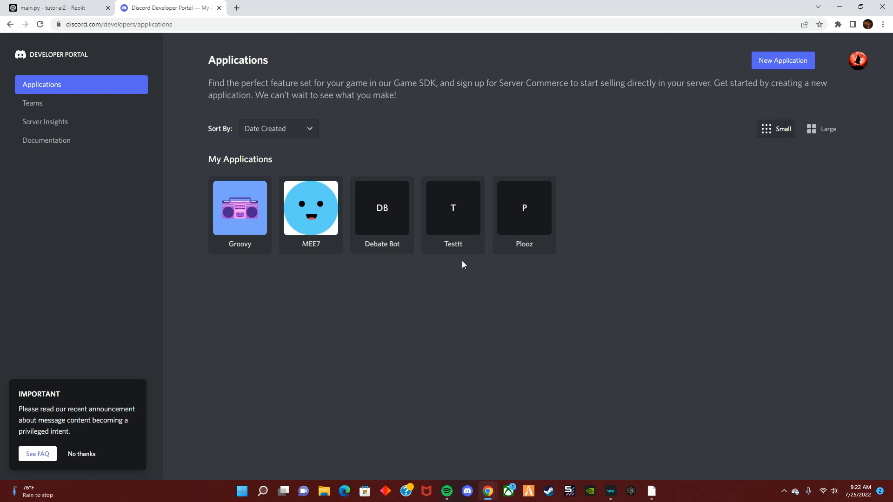
pyautogui.moveTo(453, 214)
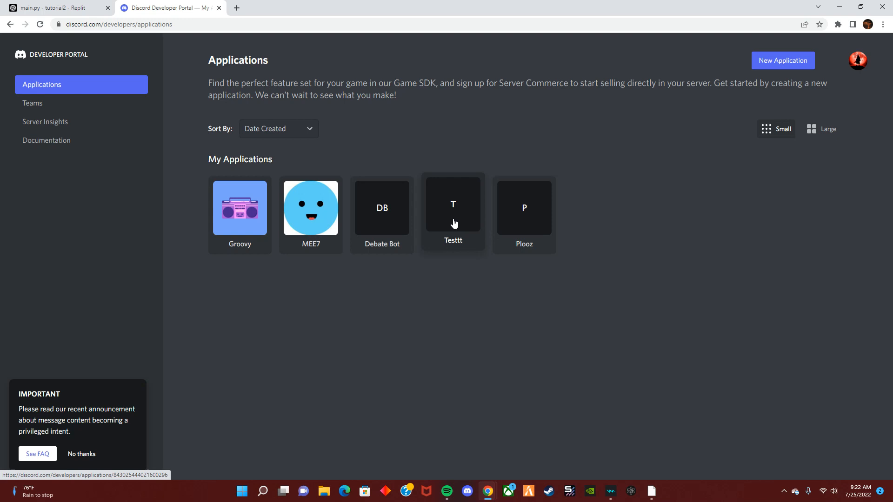
pyautogui.click(453, 208)
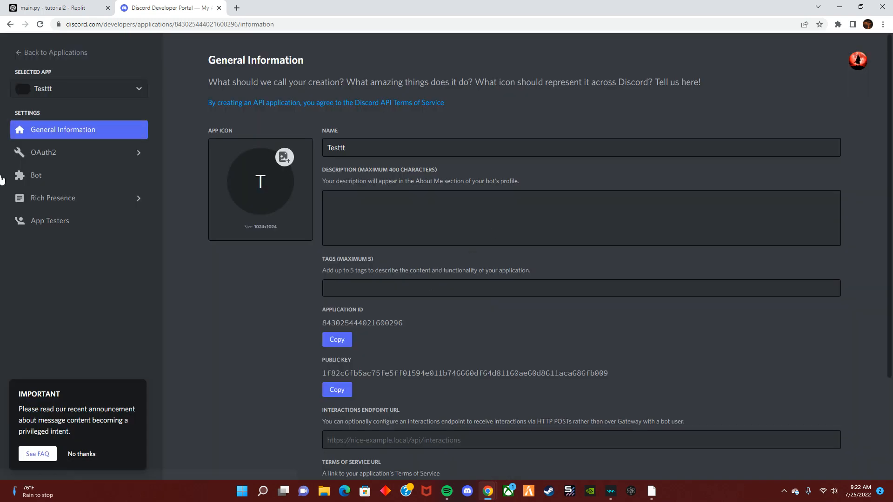
pyautogui.click(36, 175)
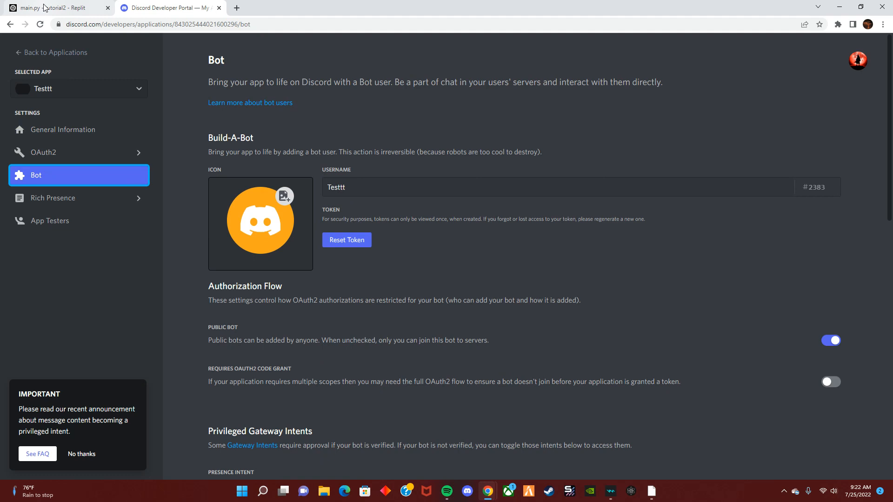
pyautogui.click(54, 8)
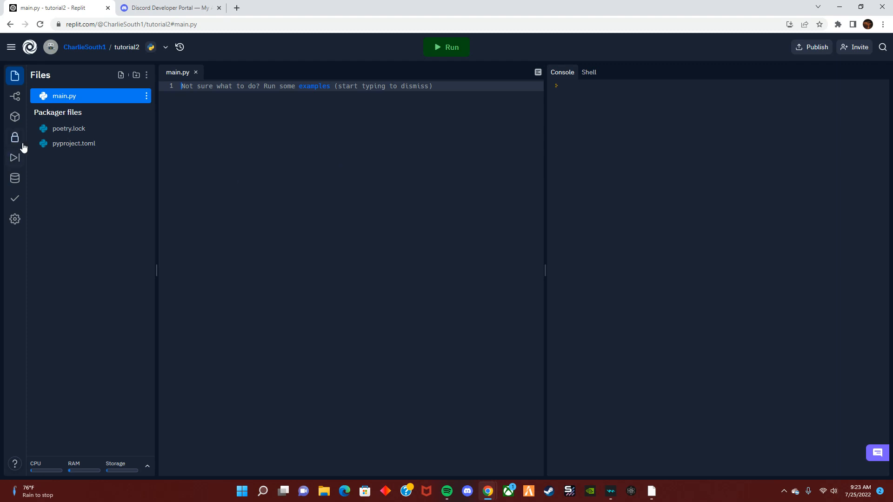
# Start a new Replit secret with key 'token', leaving the value field pending, and return to the Bot page.
pyautogui.click(14, 137)
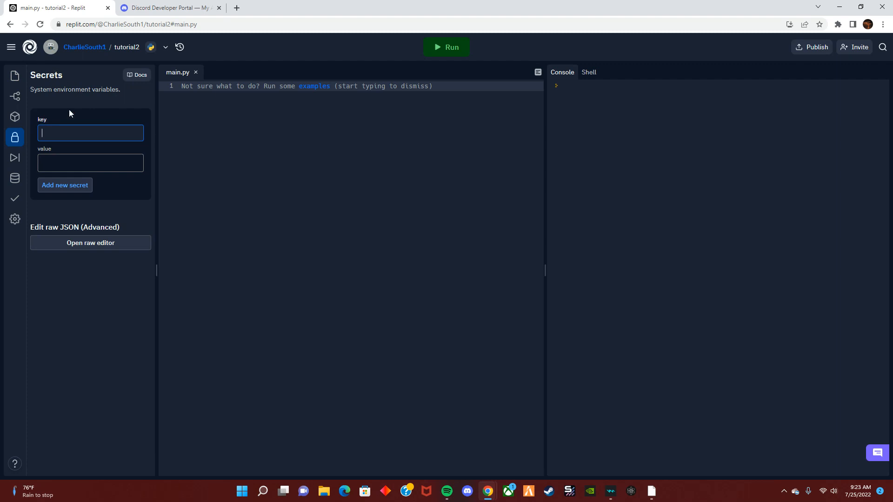
pyautogui.write('token')
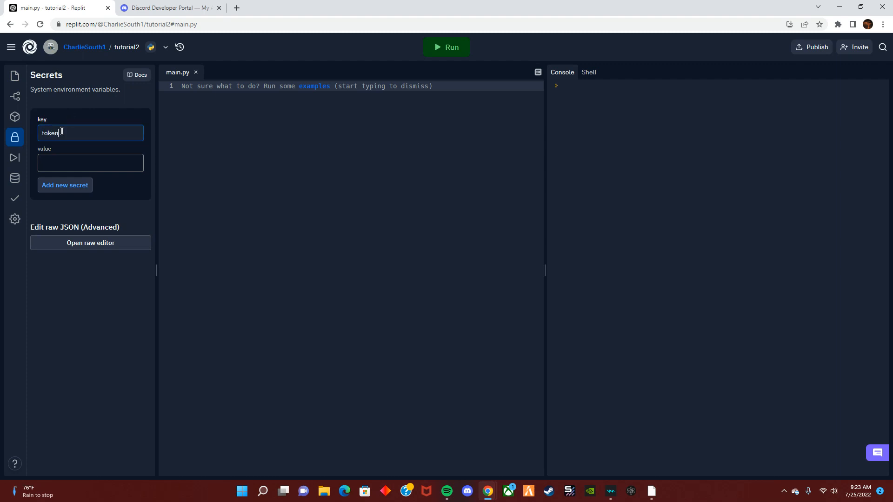
pyautogui.click(90, 163)
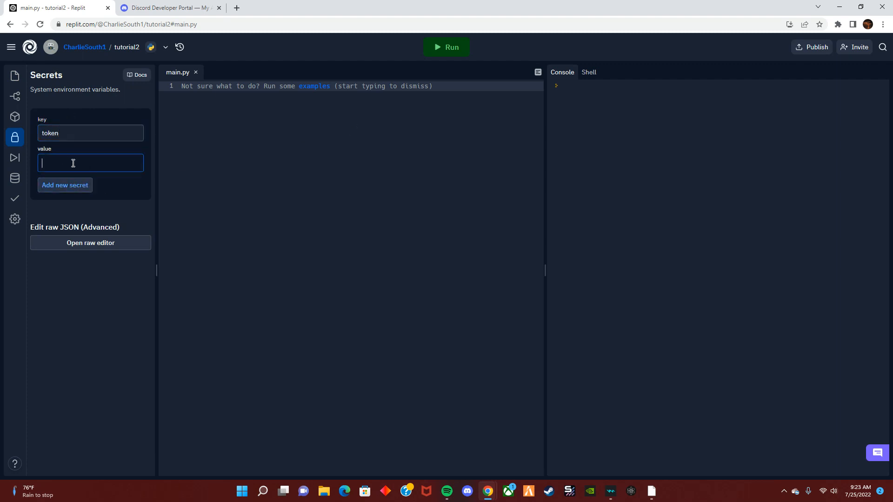
pyautogui.click(170, 7)
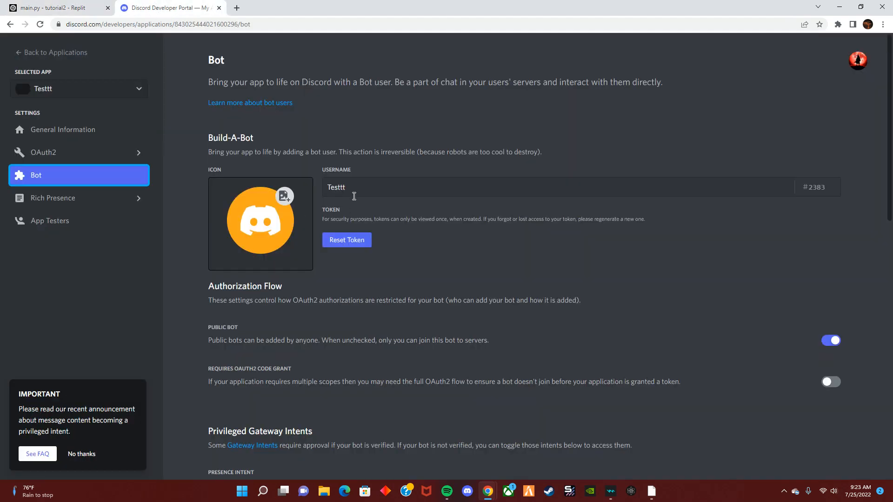
# Reset the Testtt bot's token and select the newly generated token text.
pyautogui.click(346, 240)
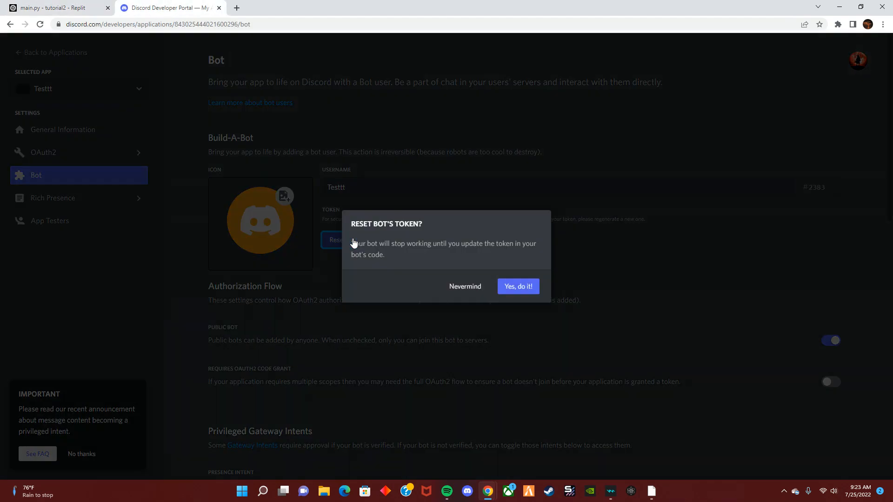
pyautogui.moveTo(517, 285)
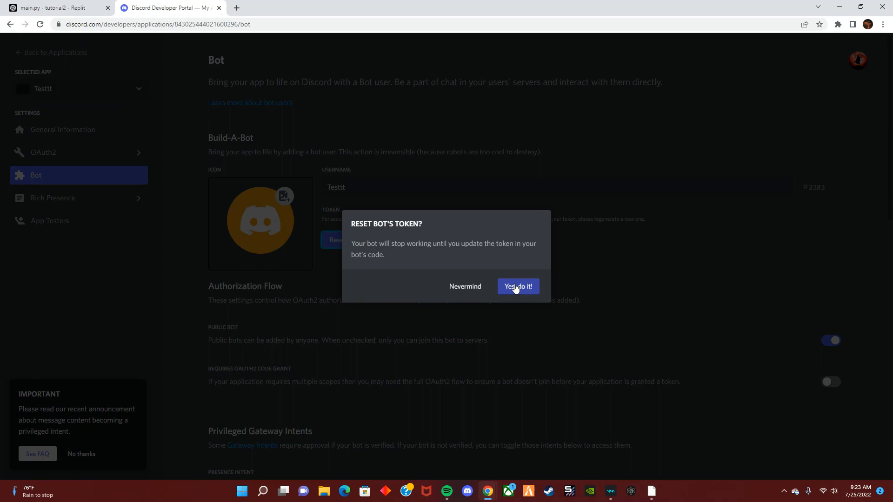
pyautogui.click(518, 286)
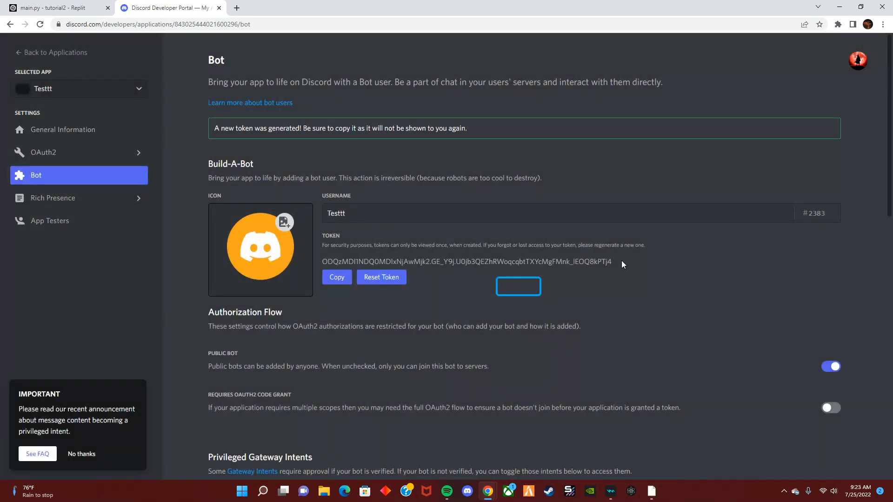
pyautogui.tripleClick(466, 262)
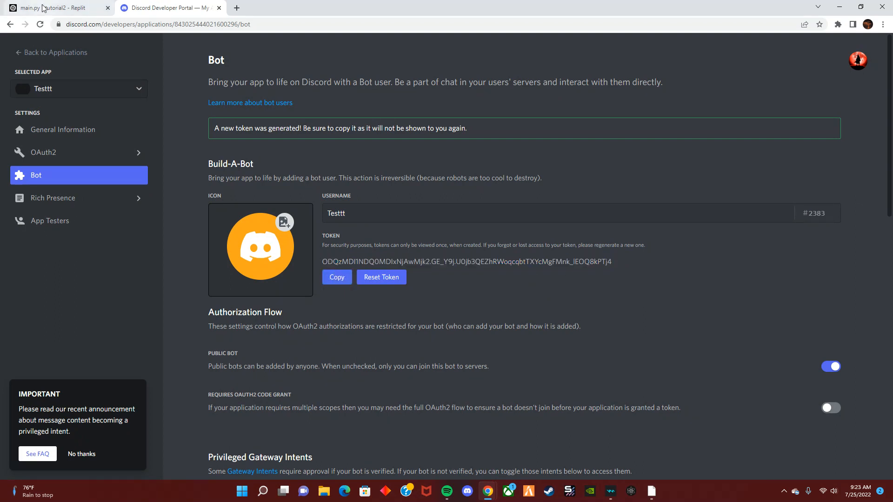
# Save the bot token as the value of the 'token' secret and return to the file list.
pyautogui.click(56, 8)
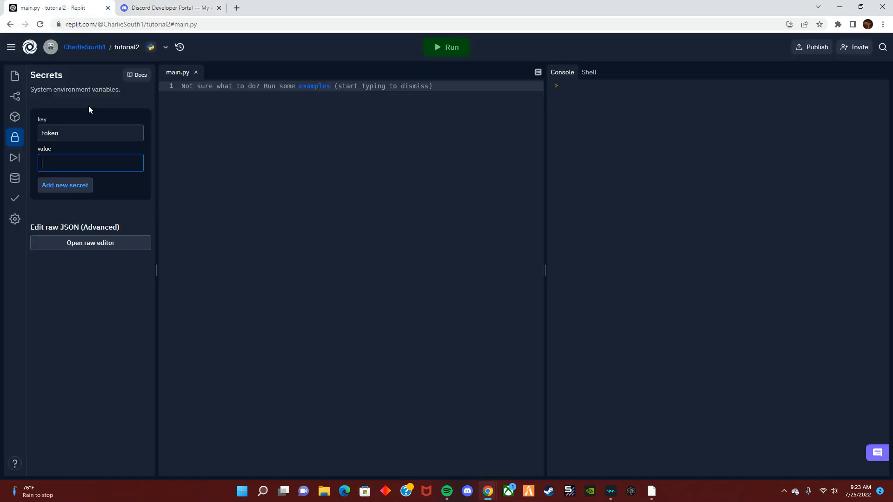
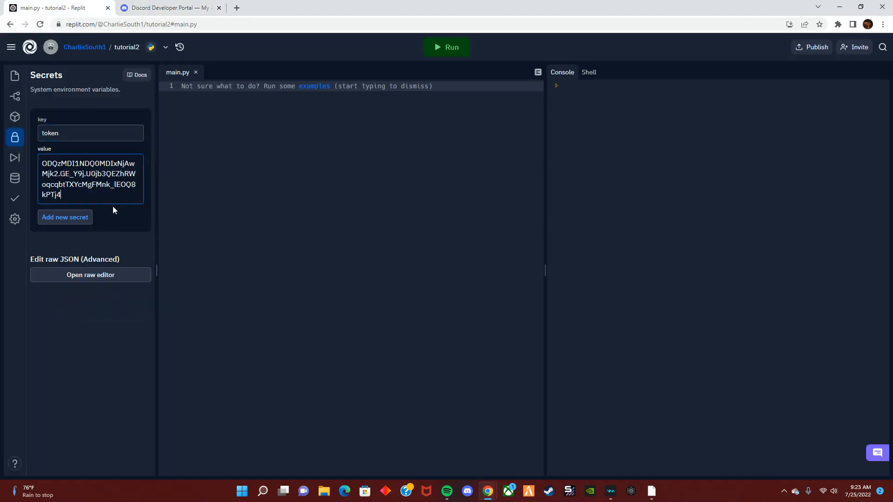
pyautogui.click(64, 217)
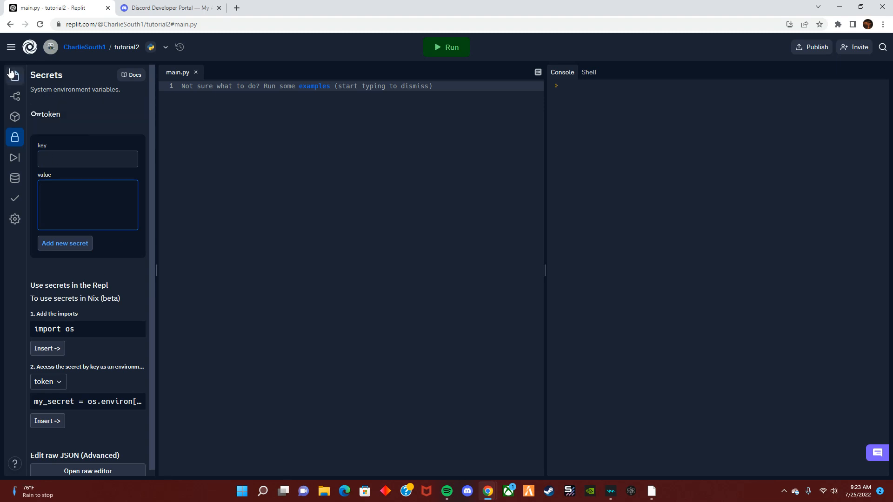
pyautogui.click(14, 76)
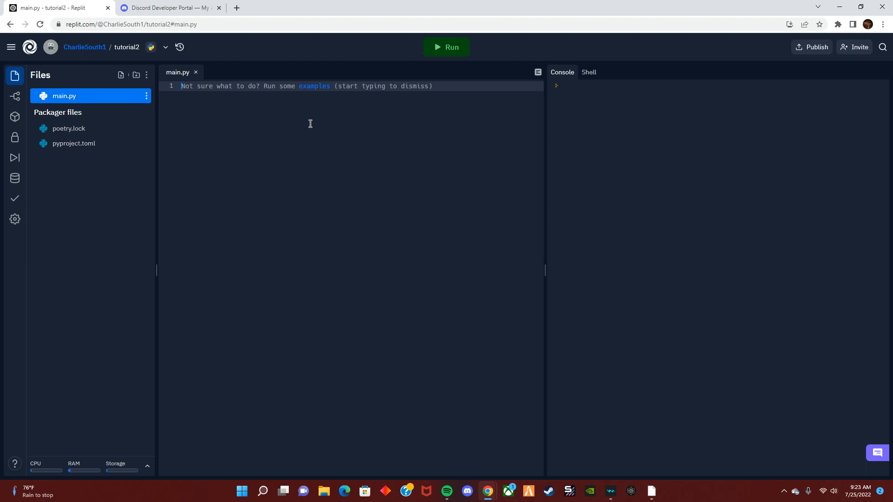
# Write 'import discord', 'from discord.ext import commands' and 'import os' at the top of main.py.
pyautogui.write('import')
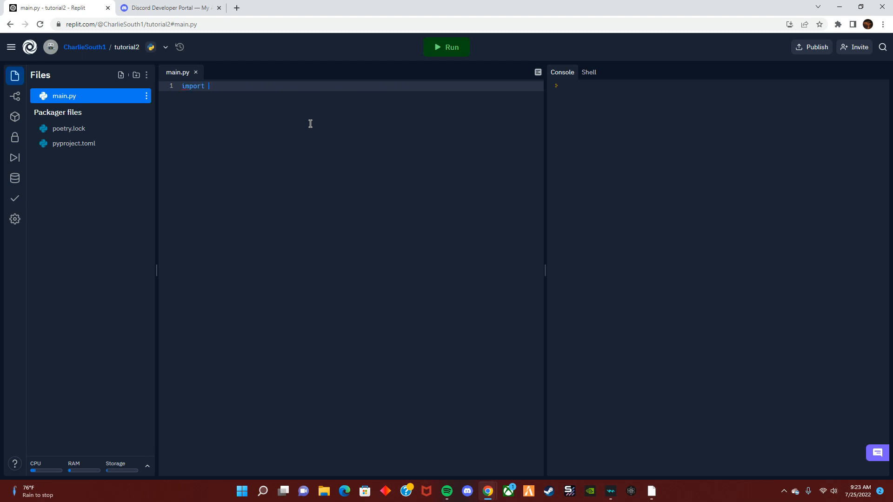
pyautogui.write('discord')
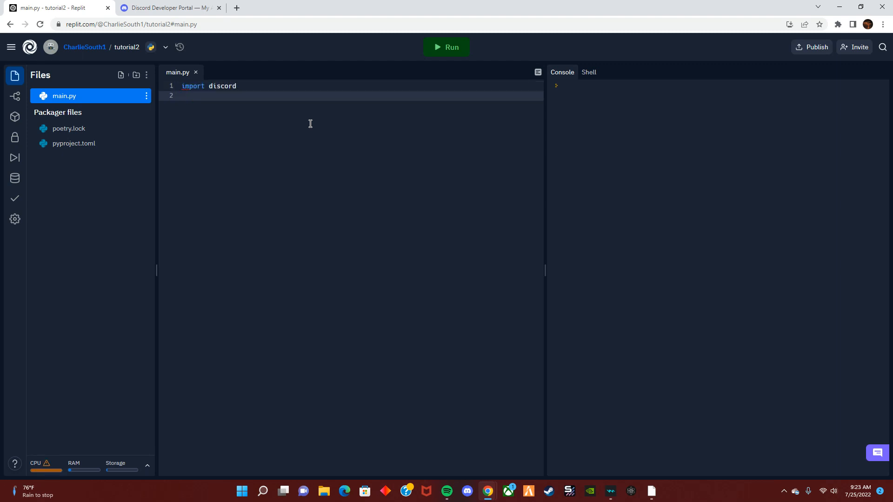
pyautogui.write('from discoprd')
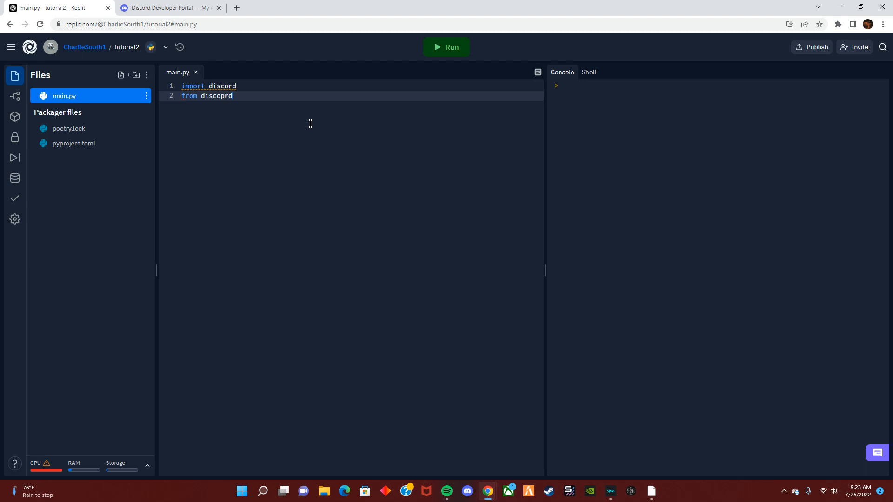
pyautogui.press('Backspace')
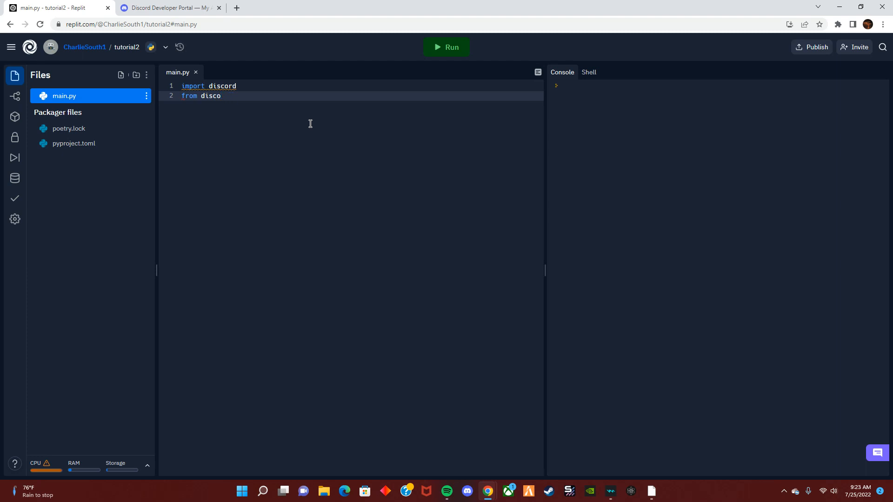
pyautogui.write('rd')
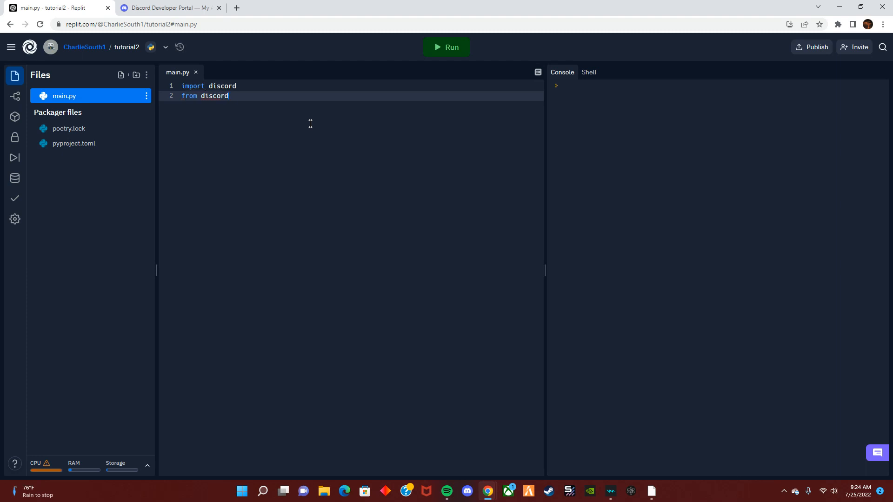
pyautogui.write('.ext import command')
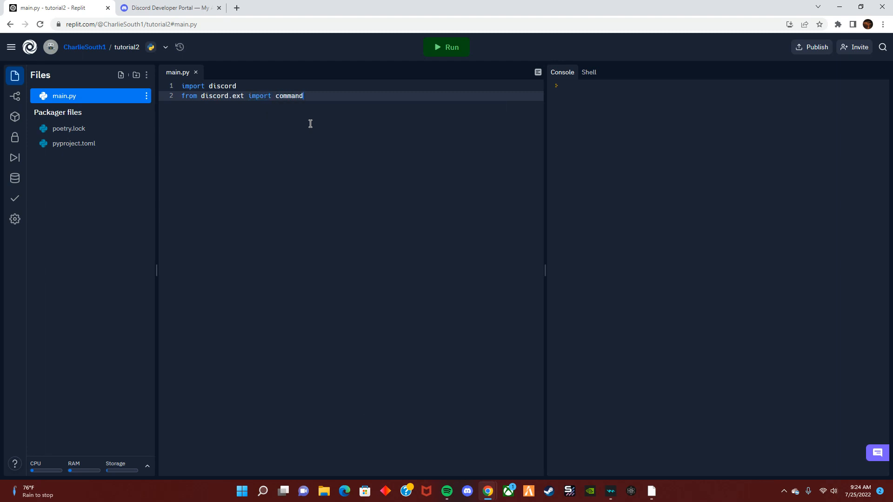
pyautogui.write('s')
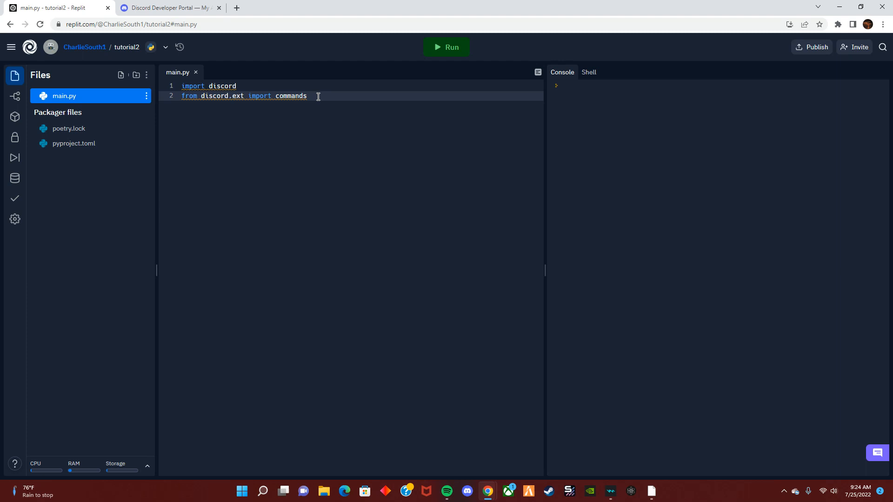
pyautogui.write('import os')
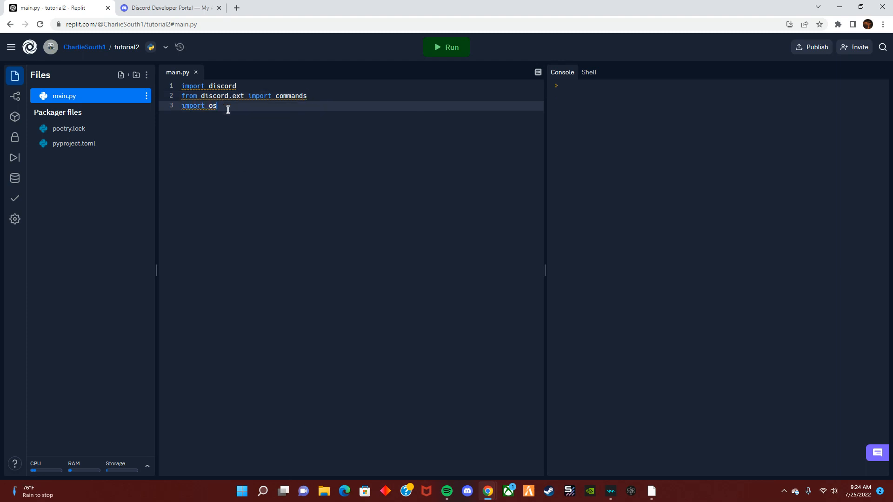
pyautogui.moveTo(14, 137)
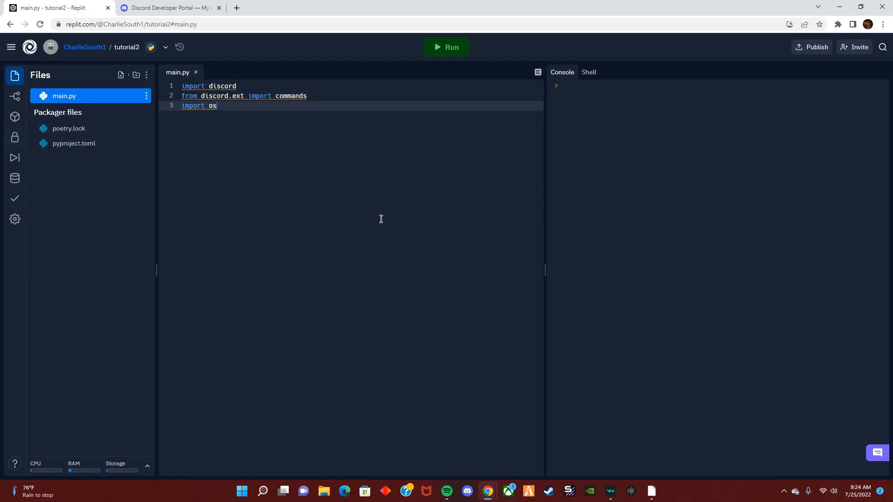
# Add token = os.environ.get('token') after a blank line below the imports.
pyautogui.press('Enter')
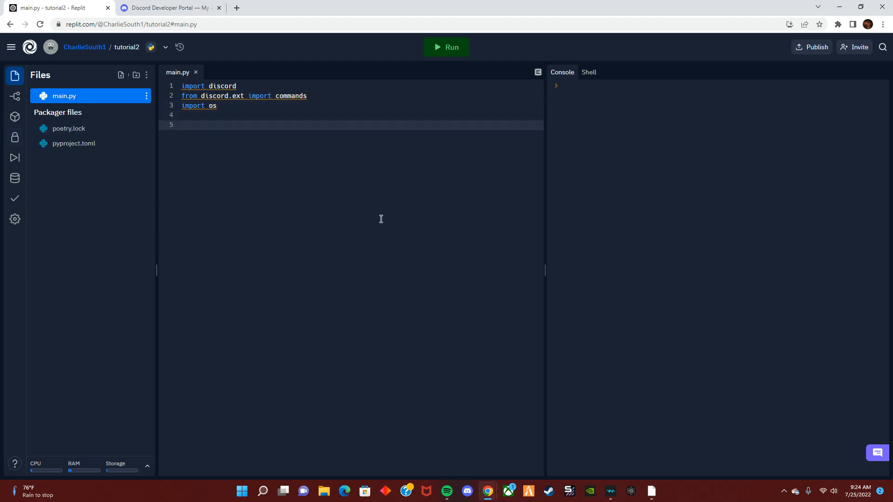
pyautogui.write('tok')
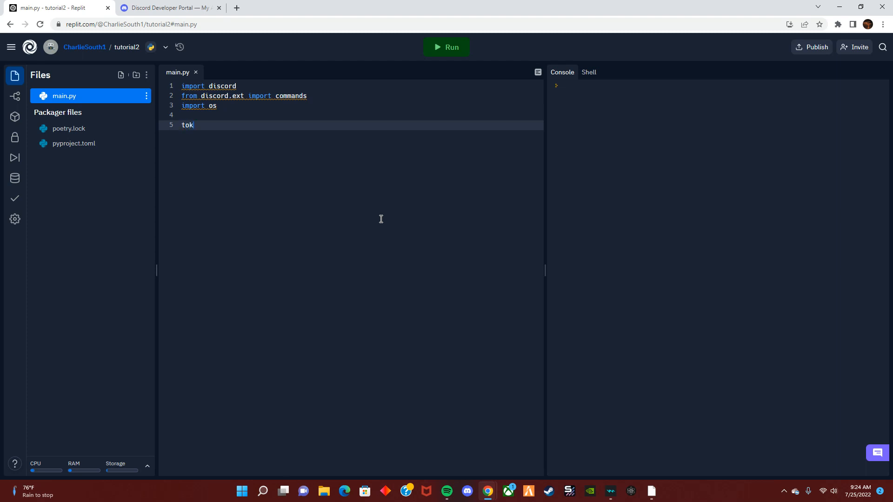
pyautogui.write('en')
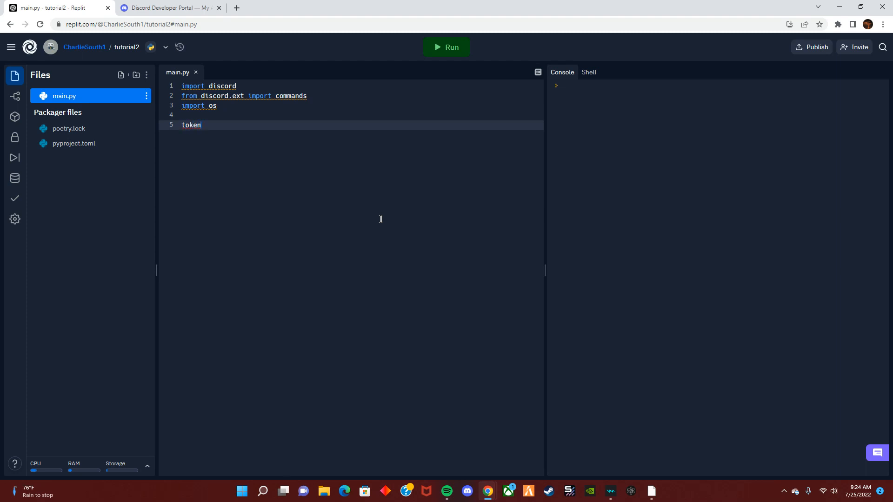
pyautogui.write('=')
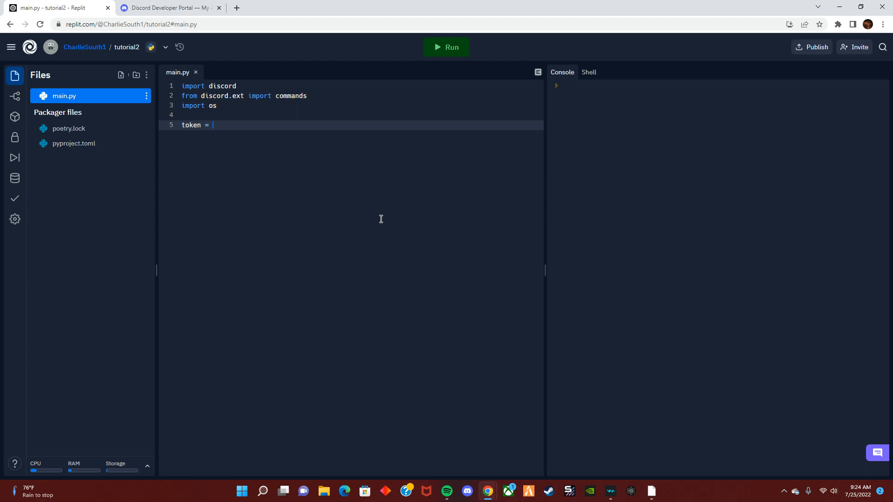
pyautogui.write('os.envi')
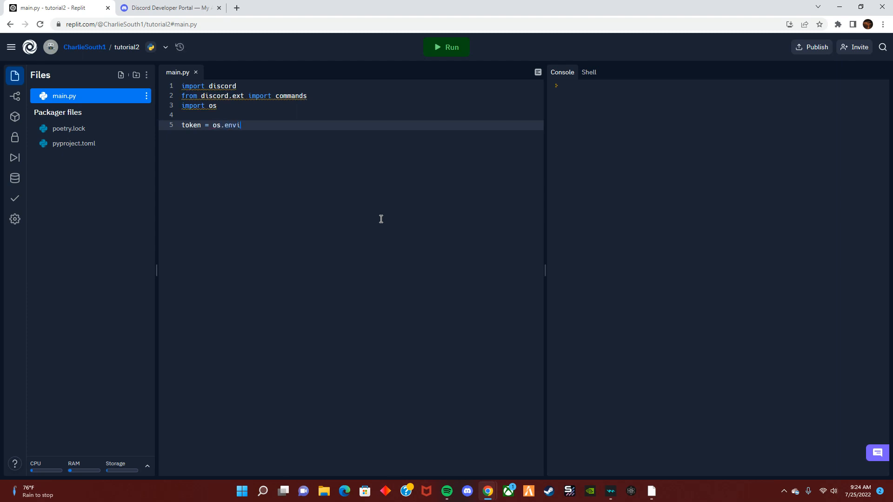
pyautogui.write('ron.get')
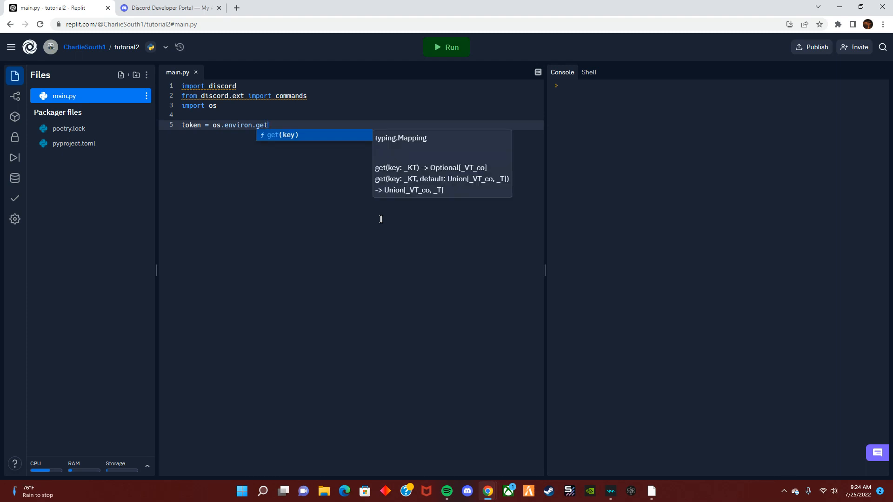
pyautogui.moveTo(14, 158)
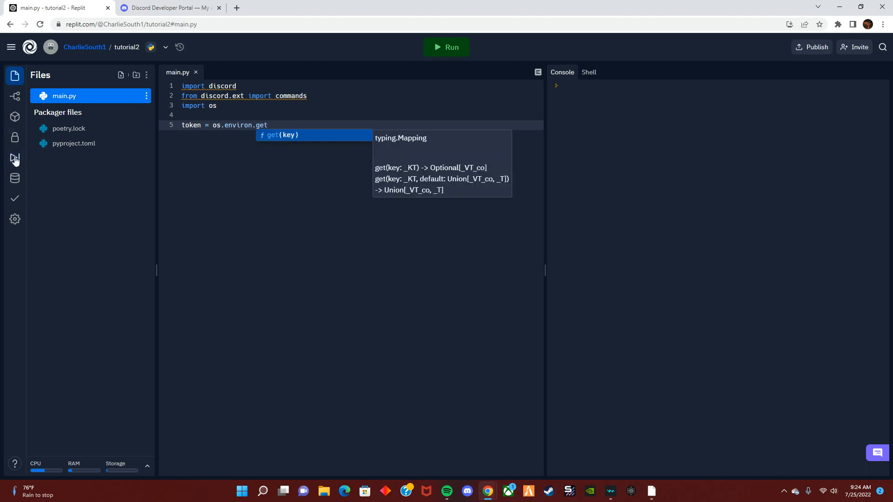
pyautogui.moveTo(15, 137)
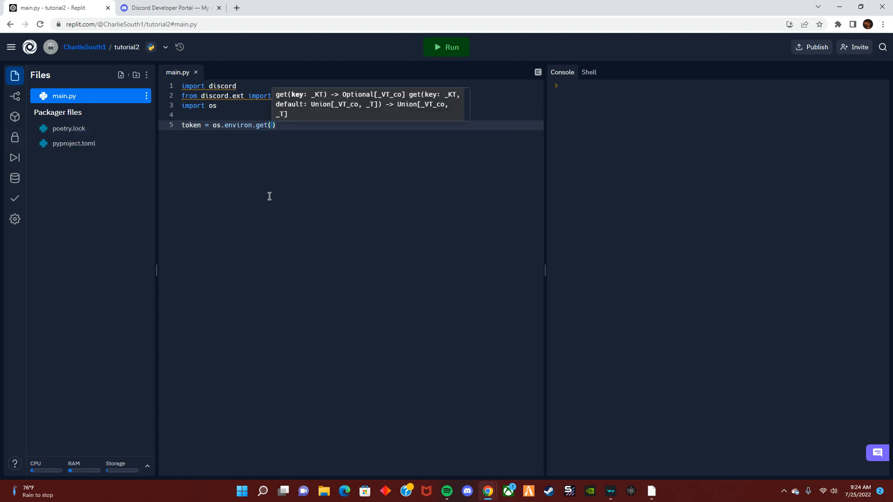
pyautogui.write("'")
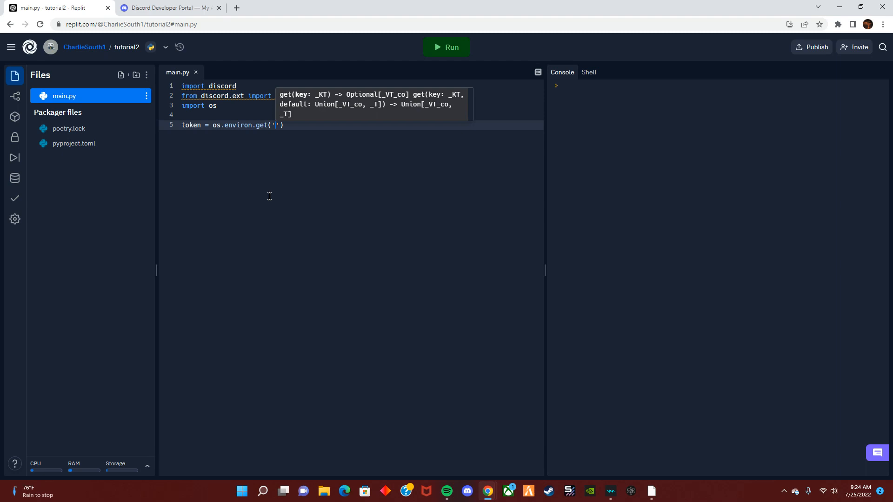
pyautogui.write('token')
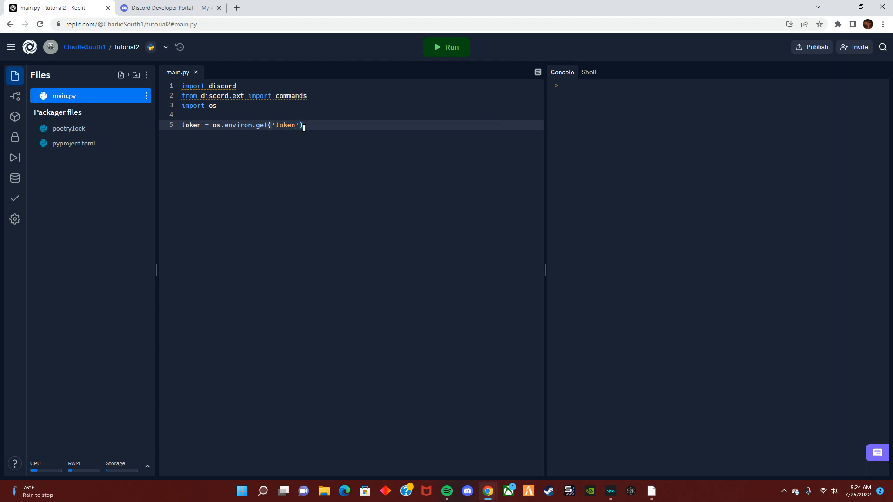
# Add prefix = '-' on the following line.
pyautogui.write('p')
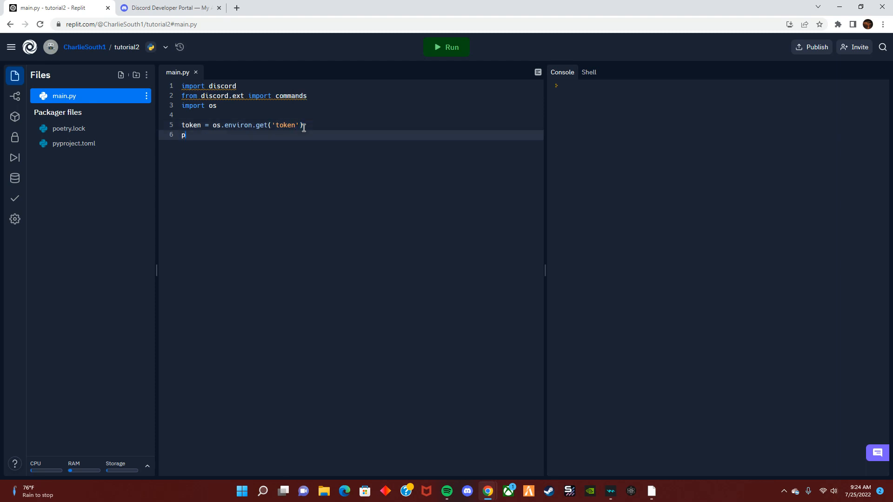
pyautogui.write('refix =')
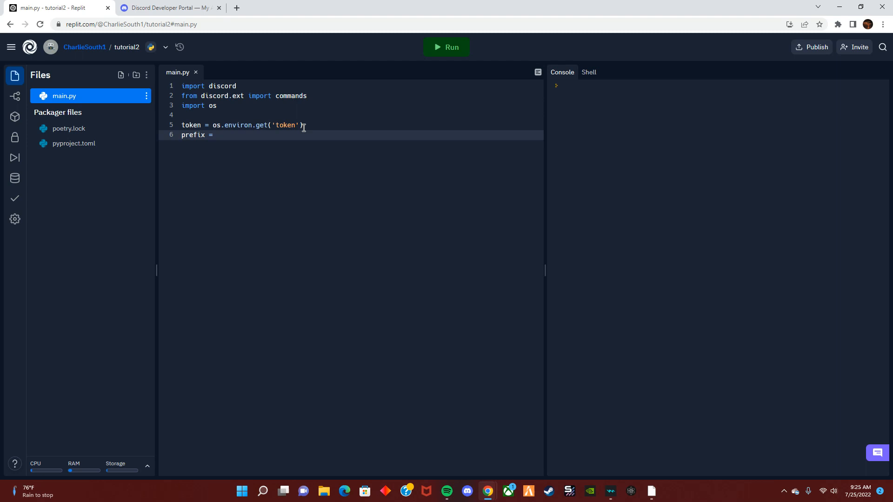
pyautogui.write('()')
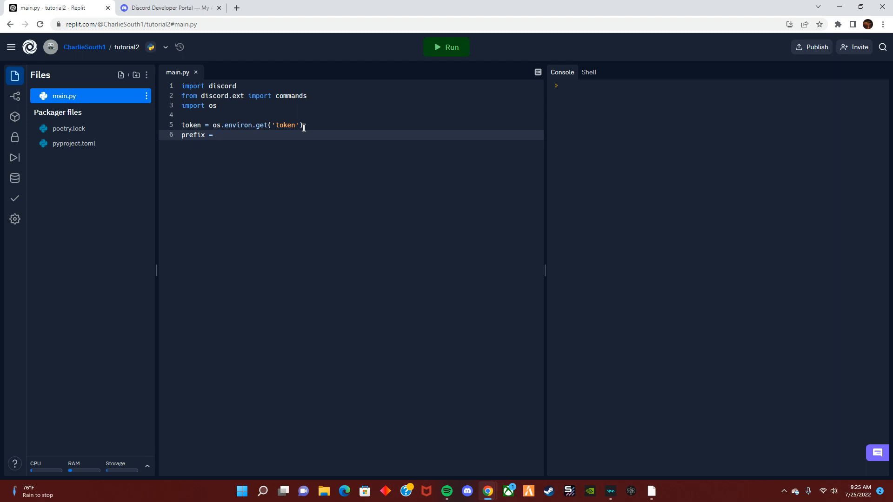
pyautogui.write("'-'")
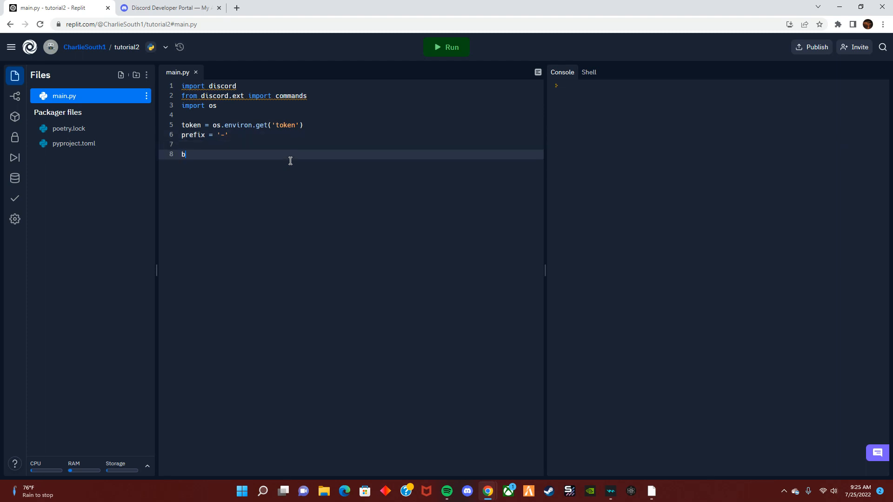
# Write bot = commands.Bot(command_prefix=prefix) and begin the decorator line with '@b'.
pyautogui.write('ot =')
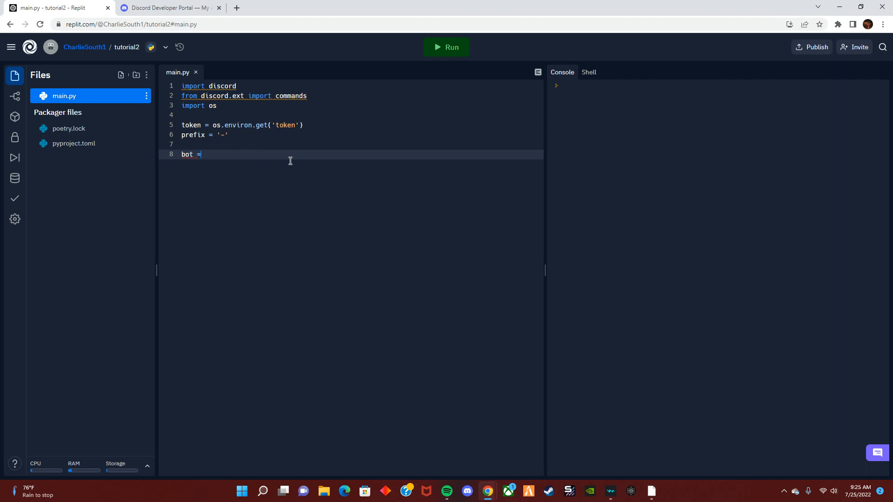
pyautogui.write('commands.Bo')
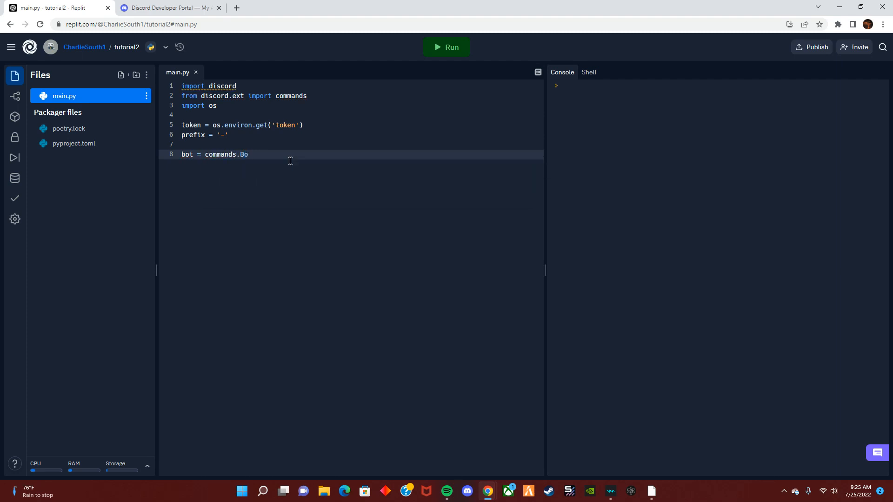
pyautogui.write('t()')
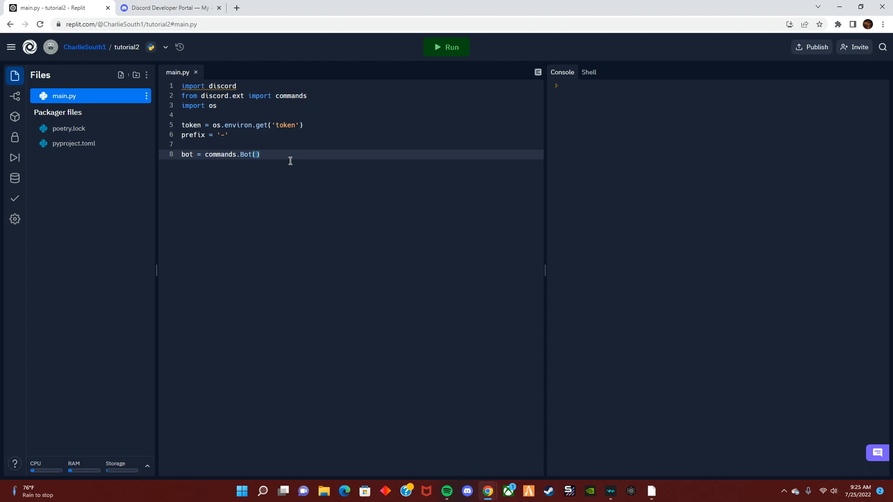
pyautogui.write('command_')
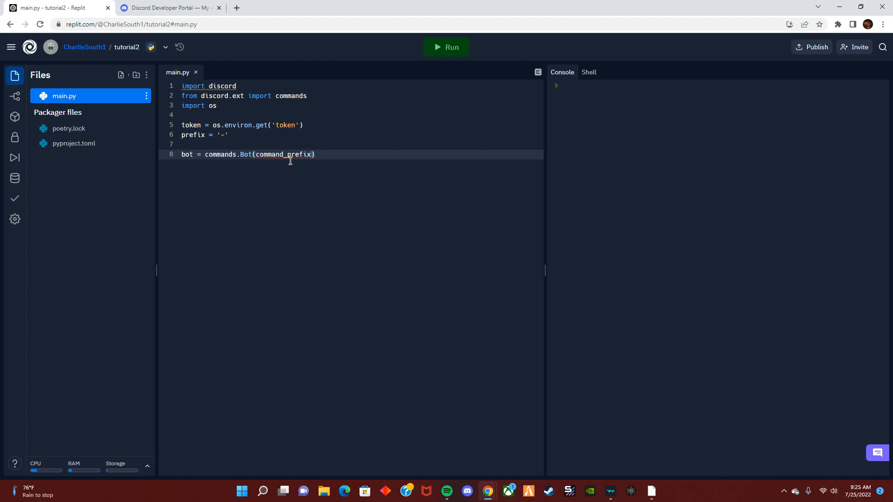
pyautogui.write('prefi')
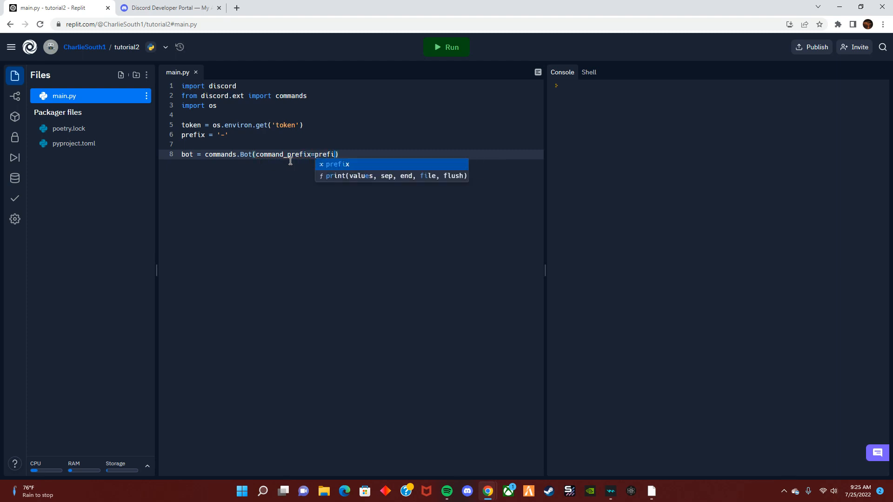
pyautogui.write('x)')
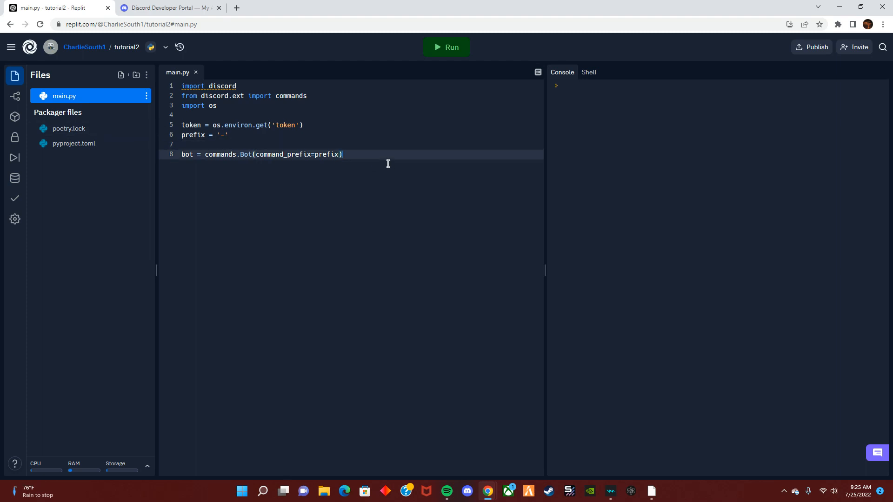
pyautogui.write('@b')
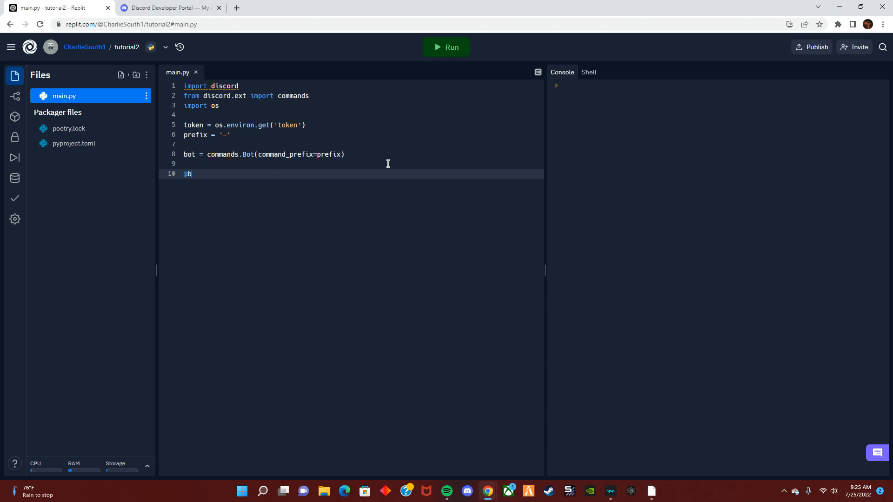
pyautogui.write('ot.e')
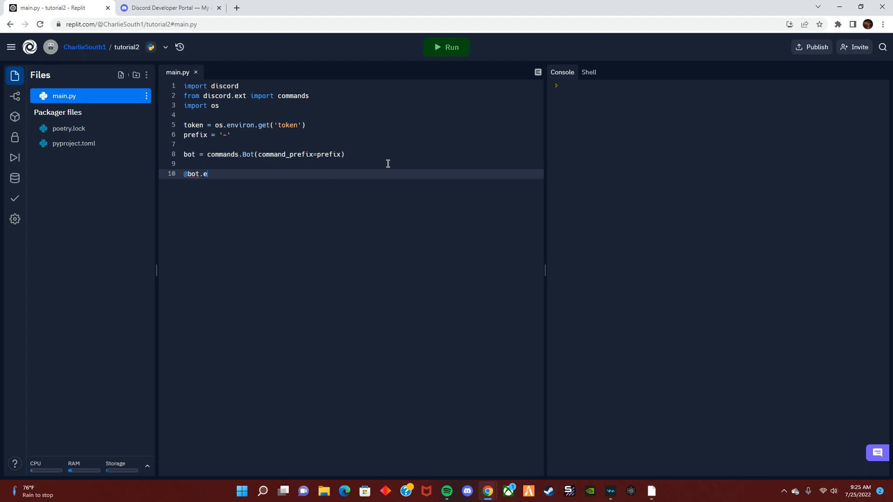
pyautogui.write('vent')
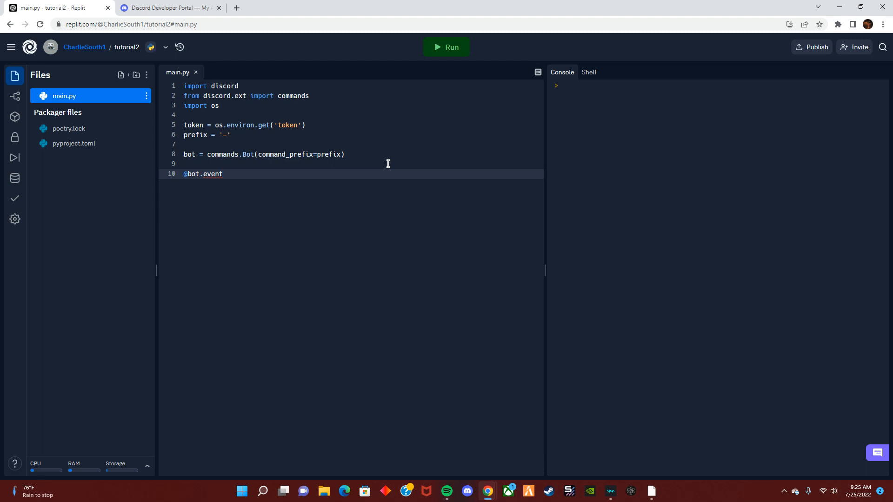
pyautogui.press('enter')
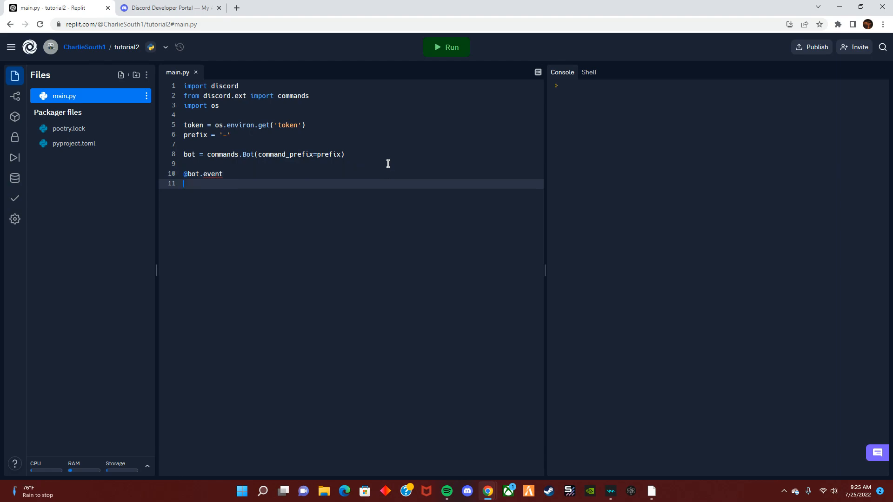
pyautogui.write('async def')
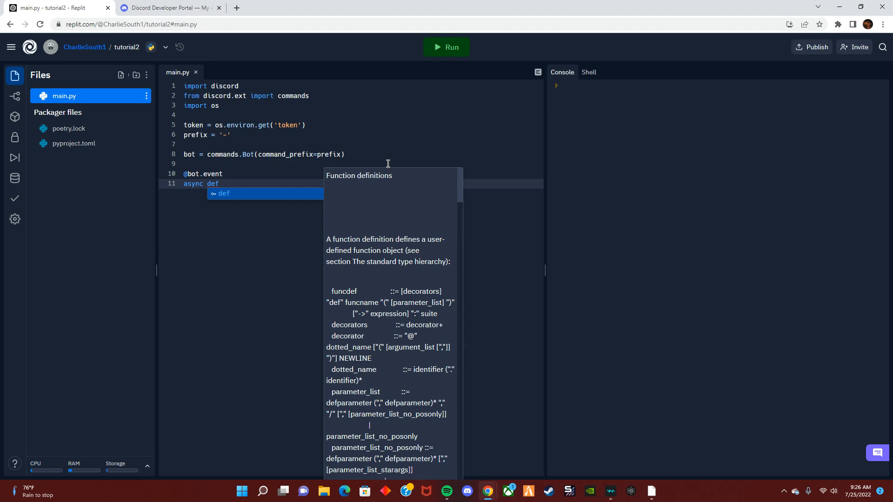
pyautogui.write('on_re')
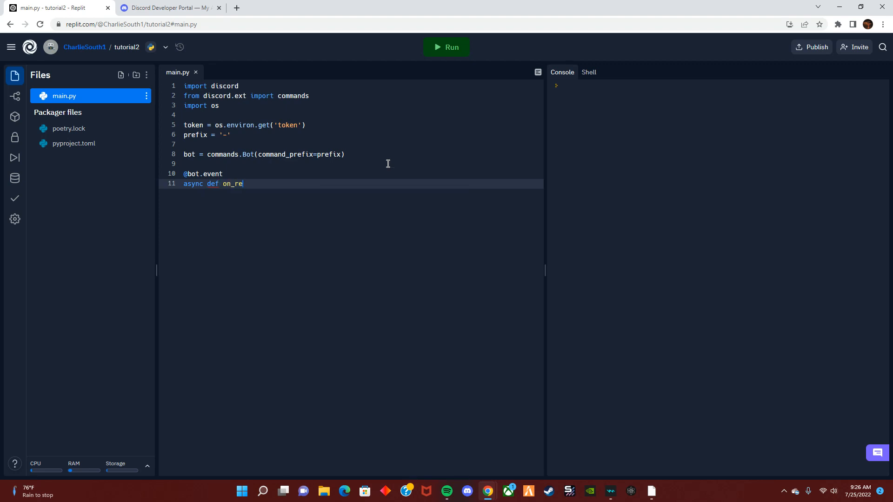
pyautogui.write('ady():')
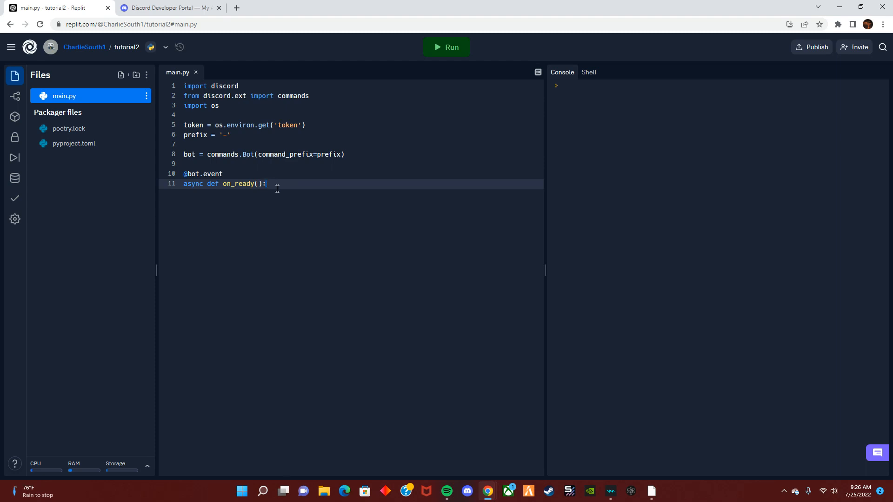
pyautogui.press('Enter')
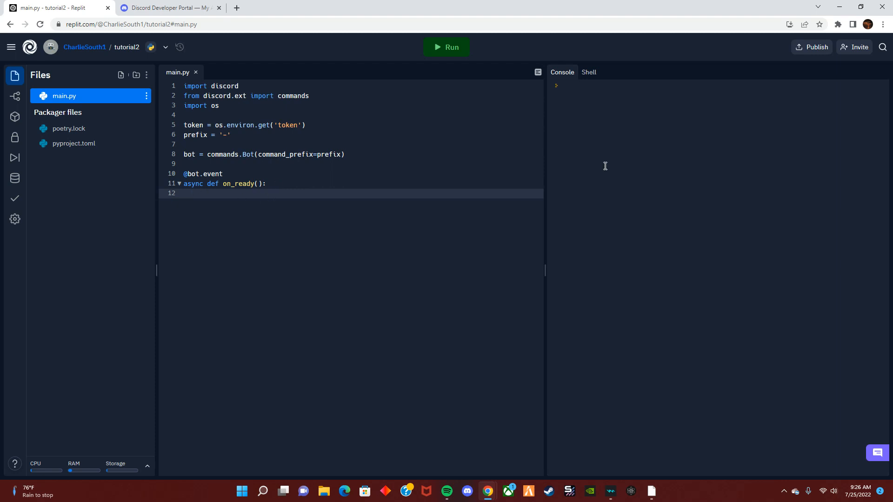
# Give on_ready the body print("bot is good to go!").
pyautogui.write('pr')
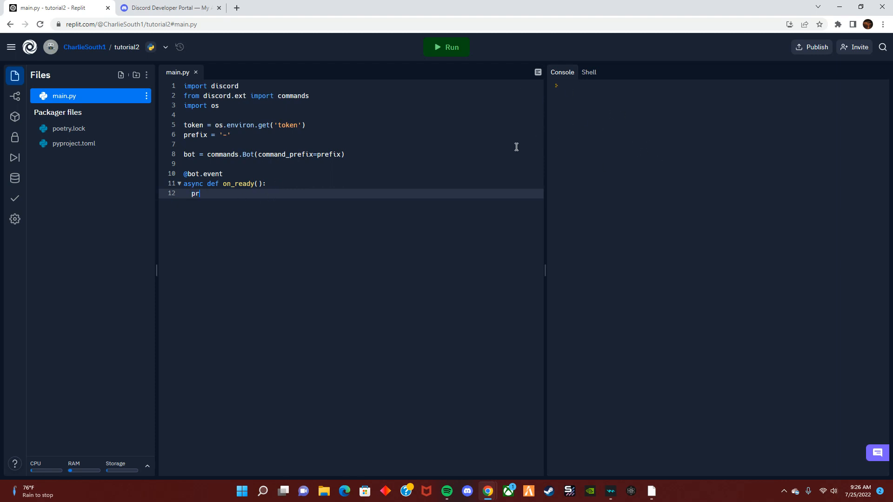
pyautogui.write('int ("')
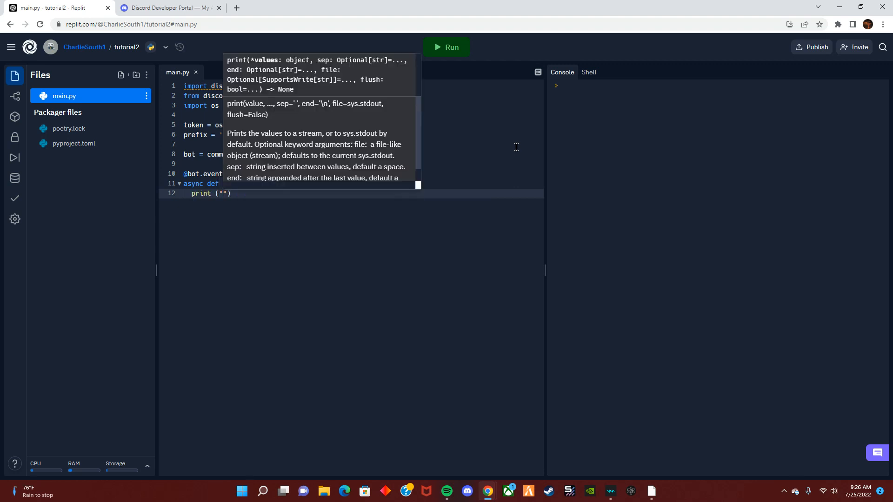
pyautogui.write('bot is good to go!')
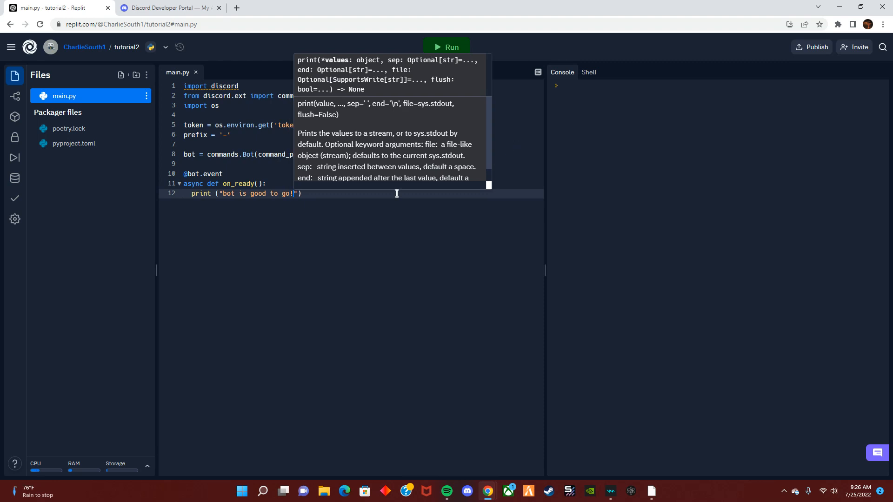
pyautogui.click(347, 204)
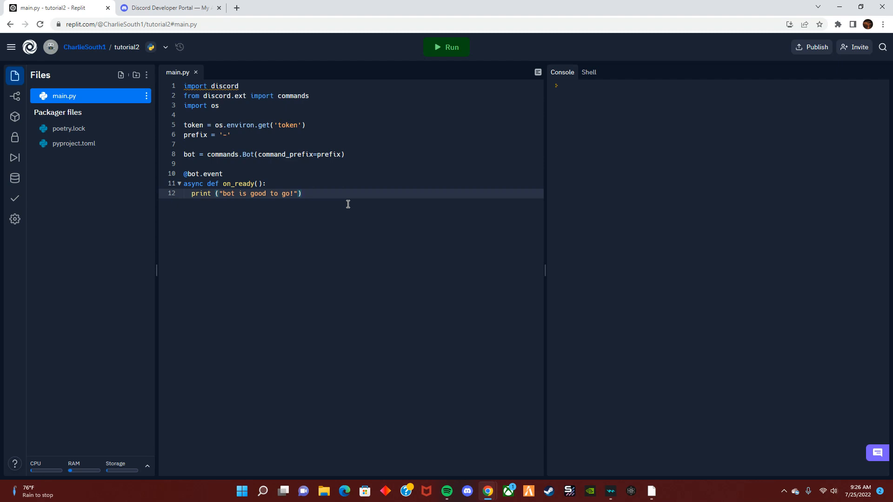
pyautogui.press('enter')
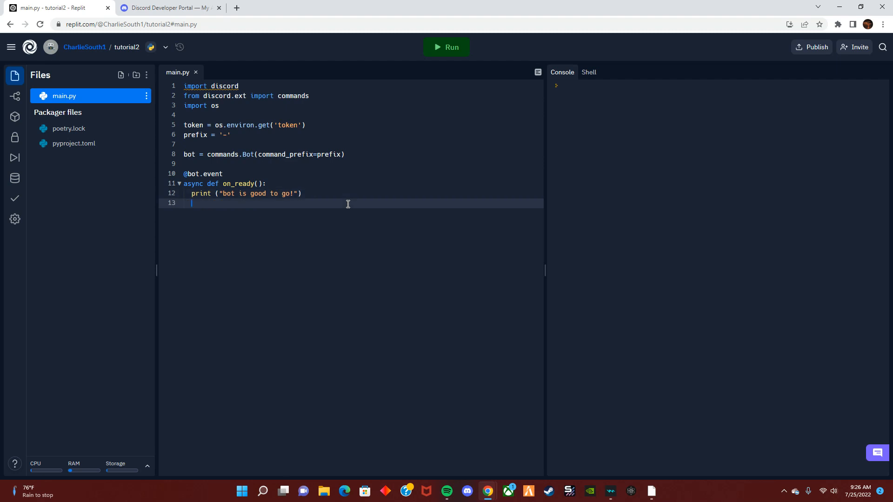
# End main.py with bot.run(token) at top level and run the project.
pyautogui.press('enter')
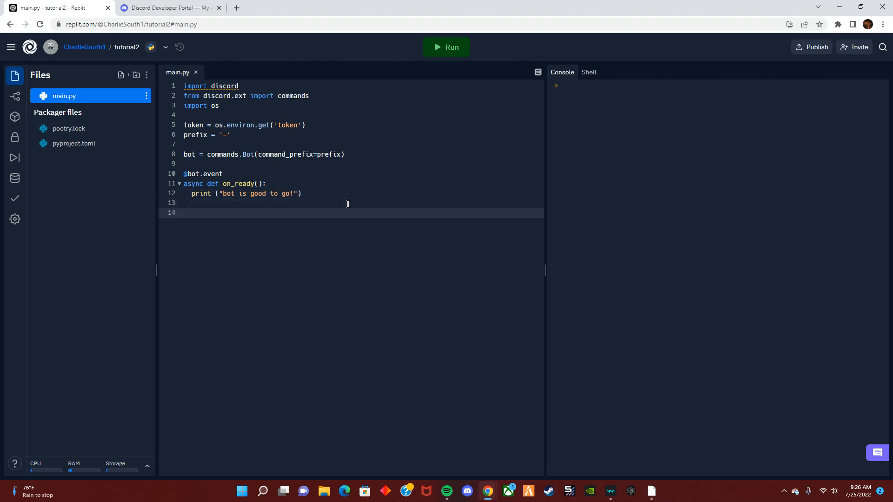
pyautogui.write('bot,.')
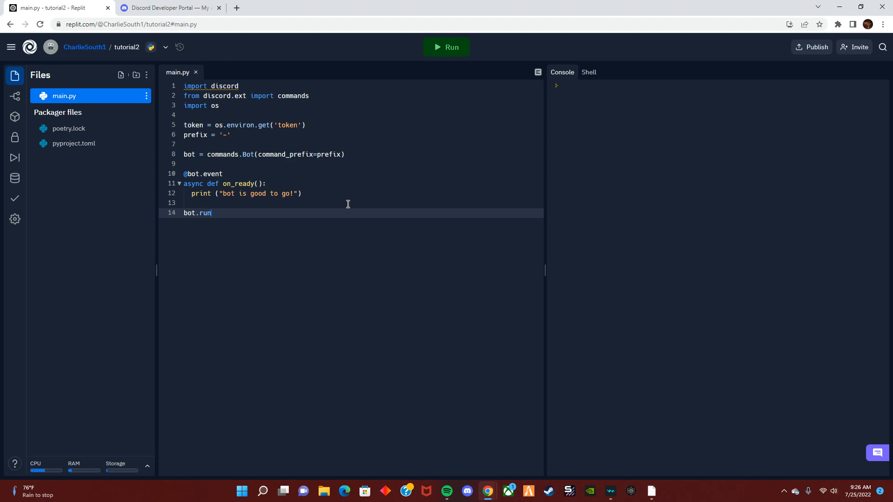
pyautogui.write('(token)')
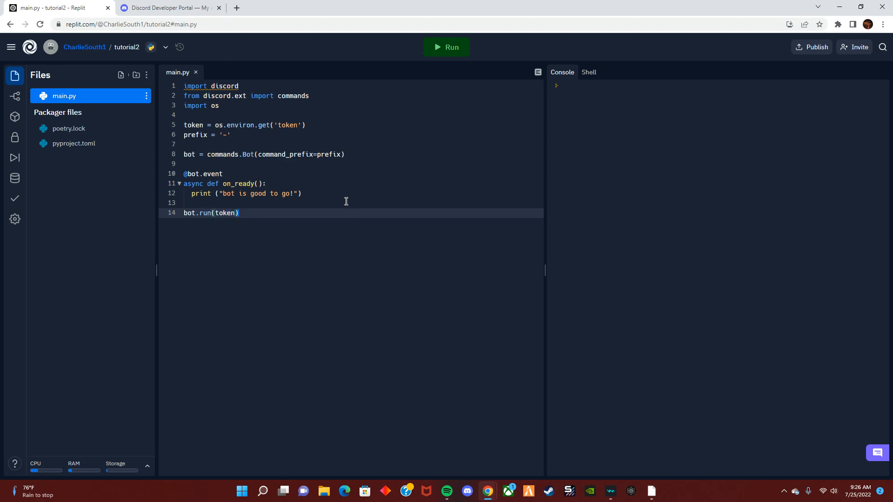
pyautogui.click(447, 46)
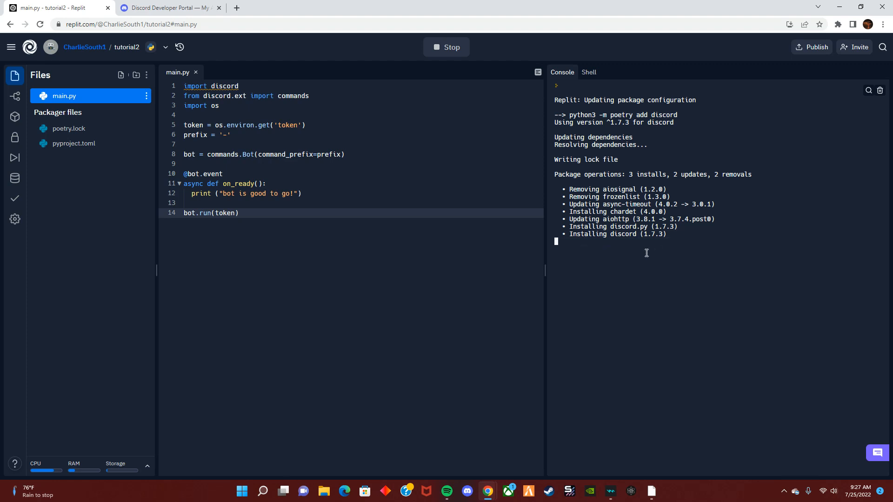
pyautogui.moveTo(633, 256)
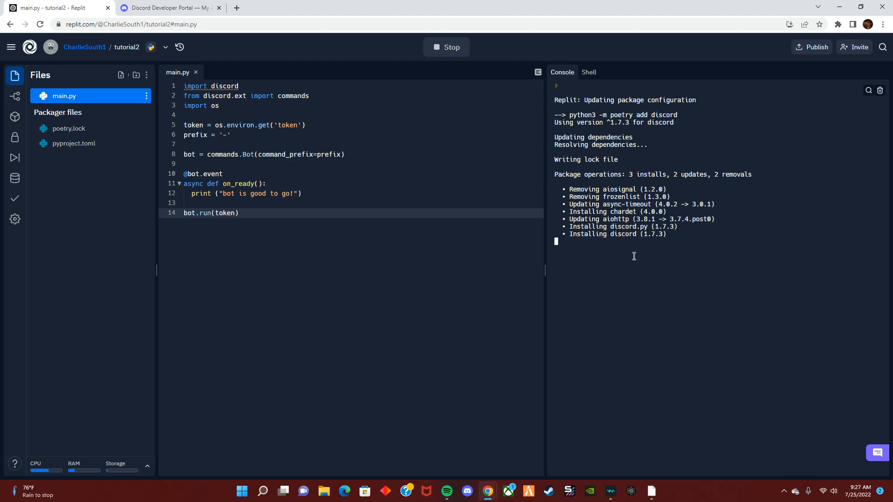
# Check the console for the "bot is good to go!" message once packages finish installing.
pyautogui.click(881, 90)
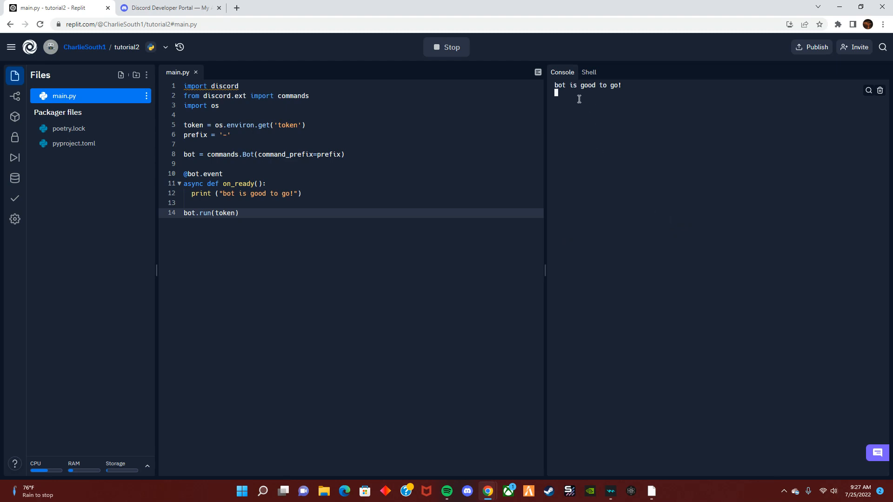
pyautogui.moveTo(591, 120)
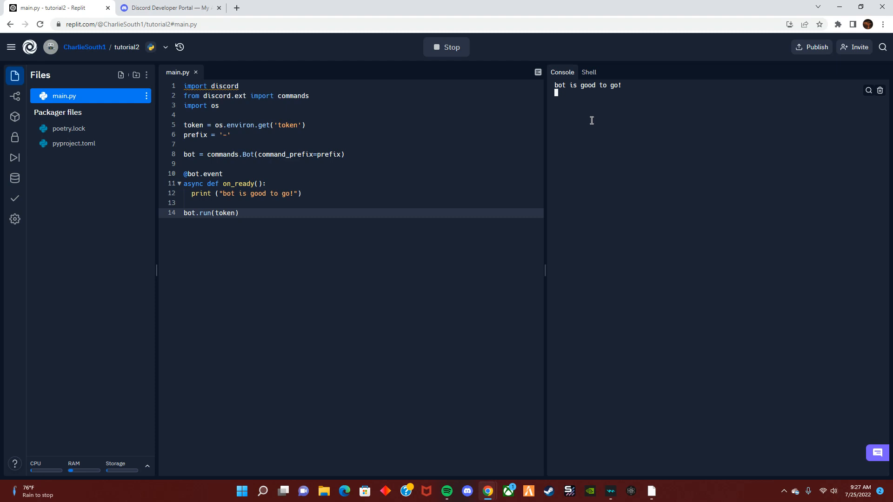
pyautogui.moveTo(603, 416)
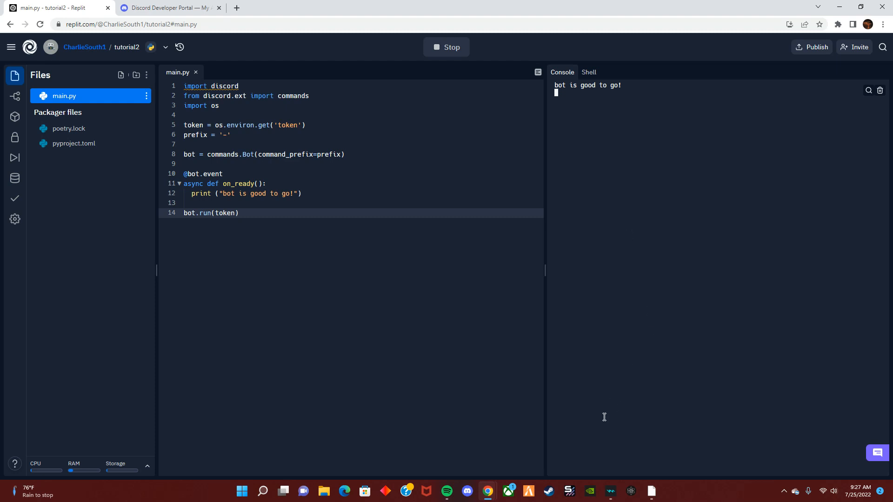
pyautogui.moveTo(643, 486)
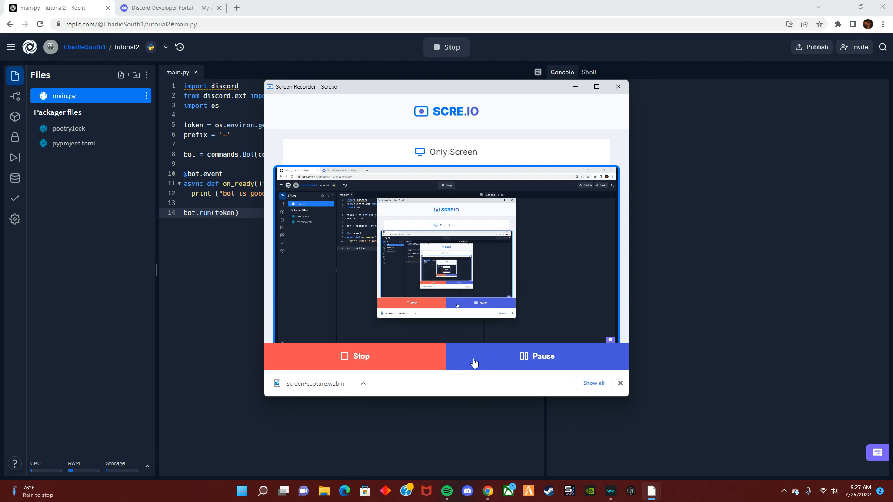
pyautogui.moveTo(429, 357)
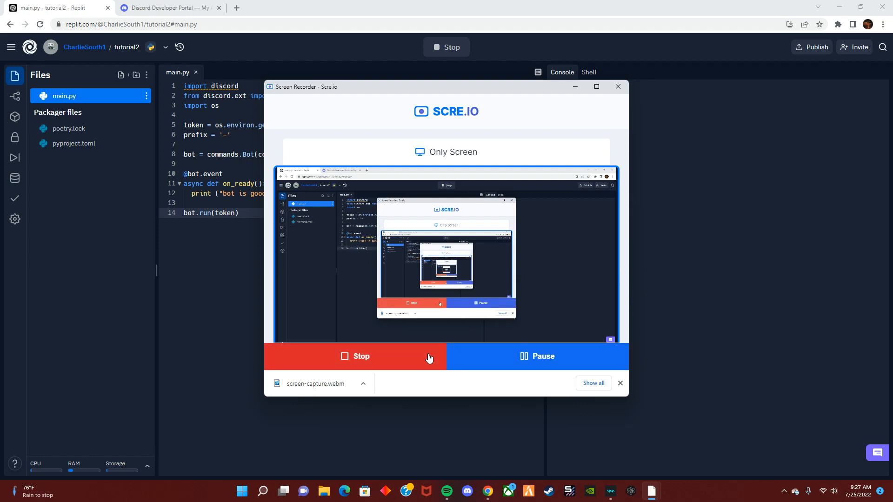